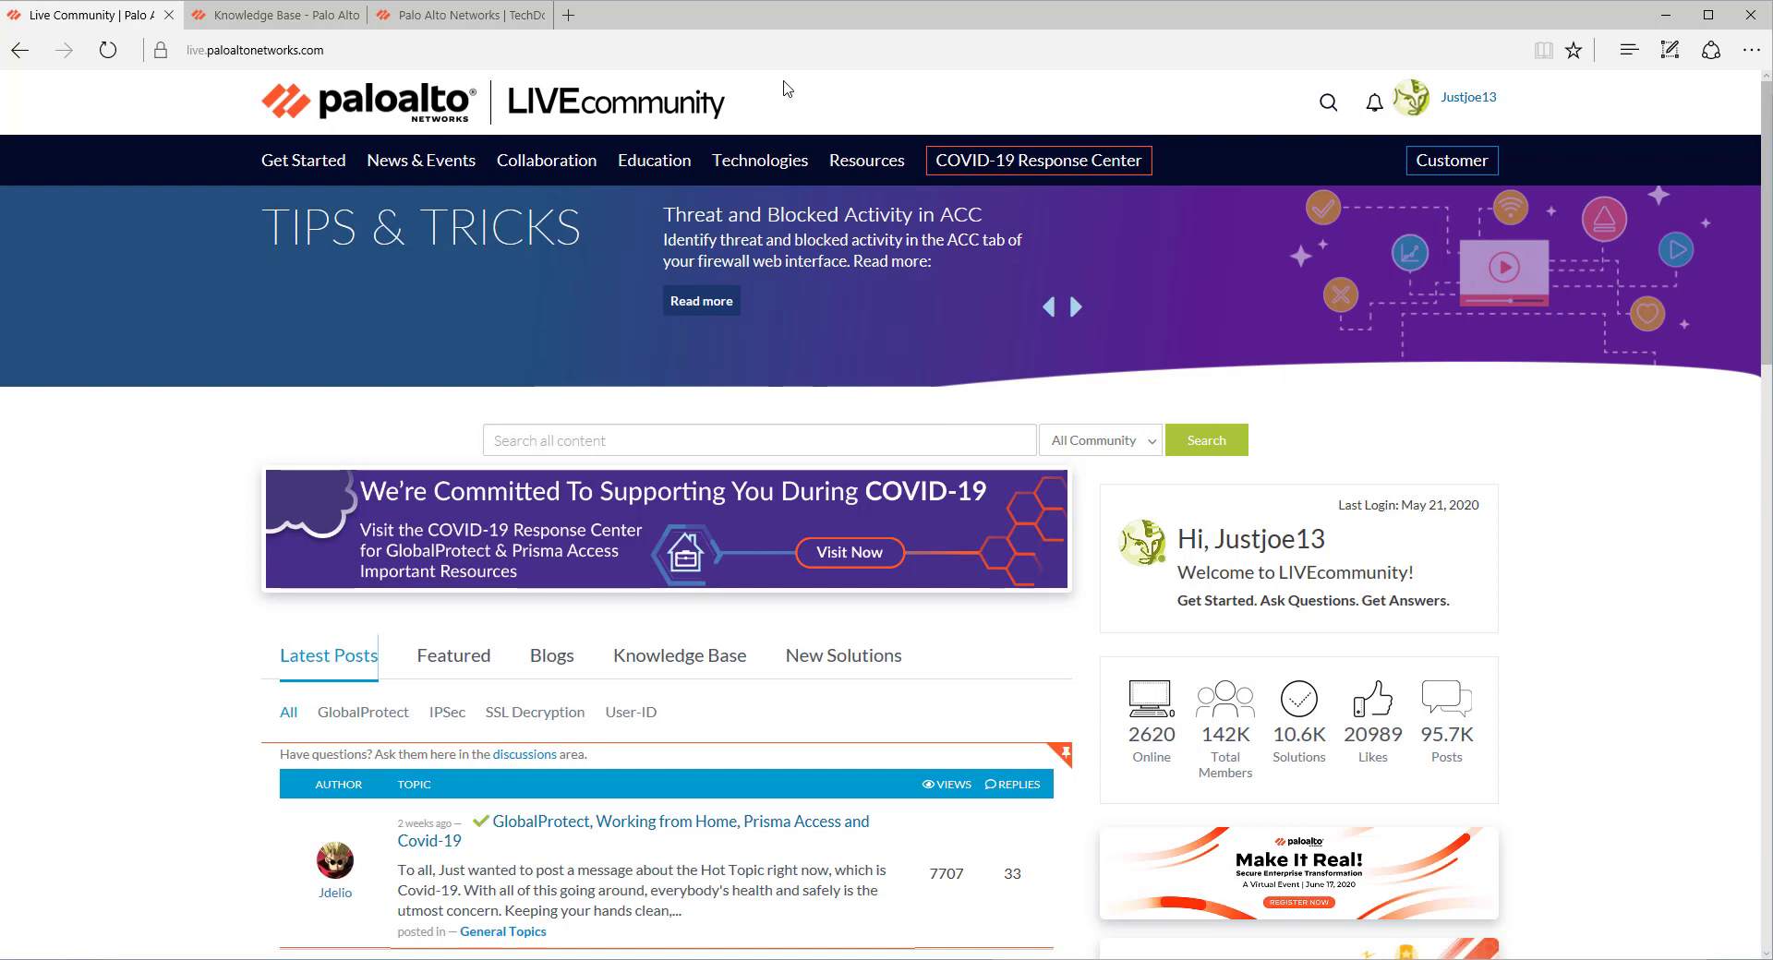
Show the Collaboration menu's areas, including Blogs, Articles and Discussions
left_click(547, 159)
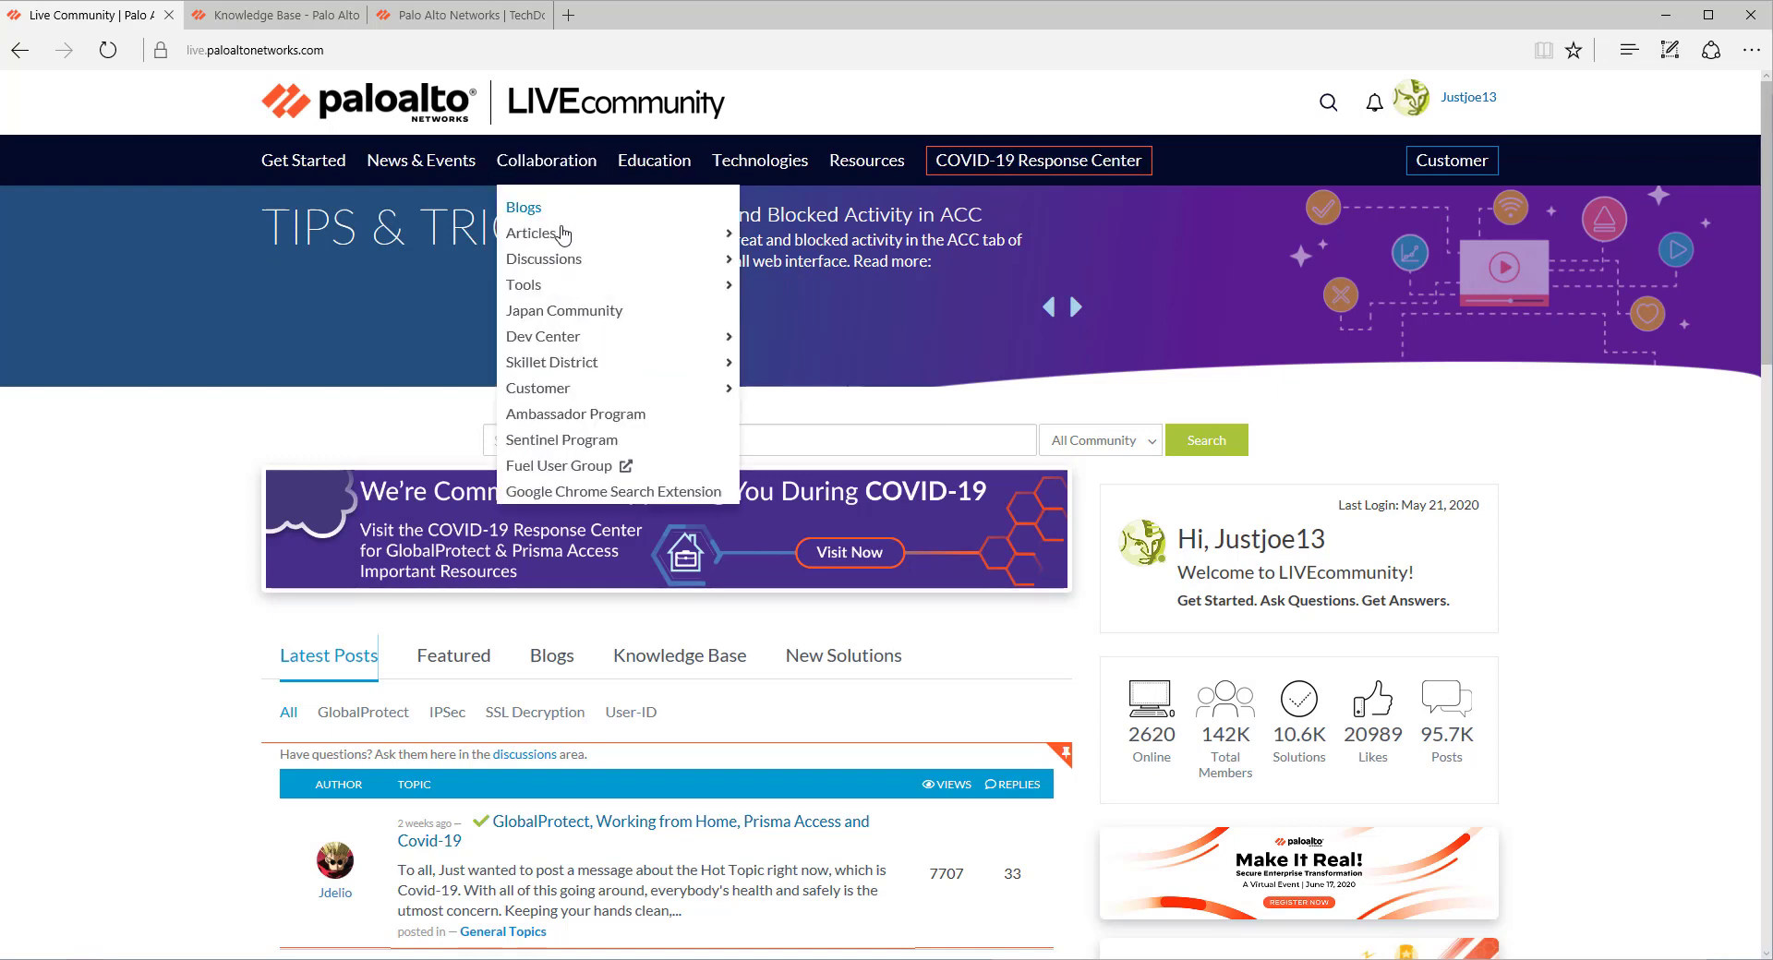
mouse_move(543, 258)
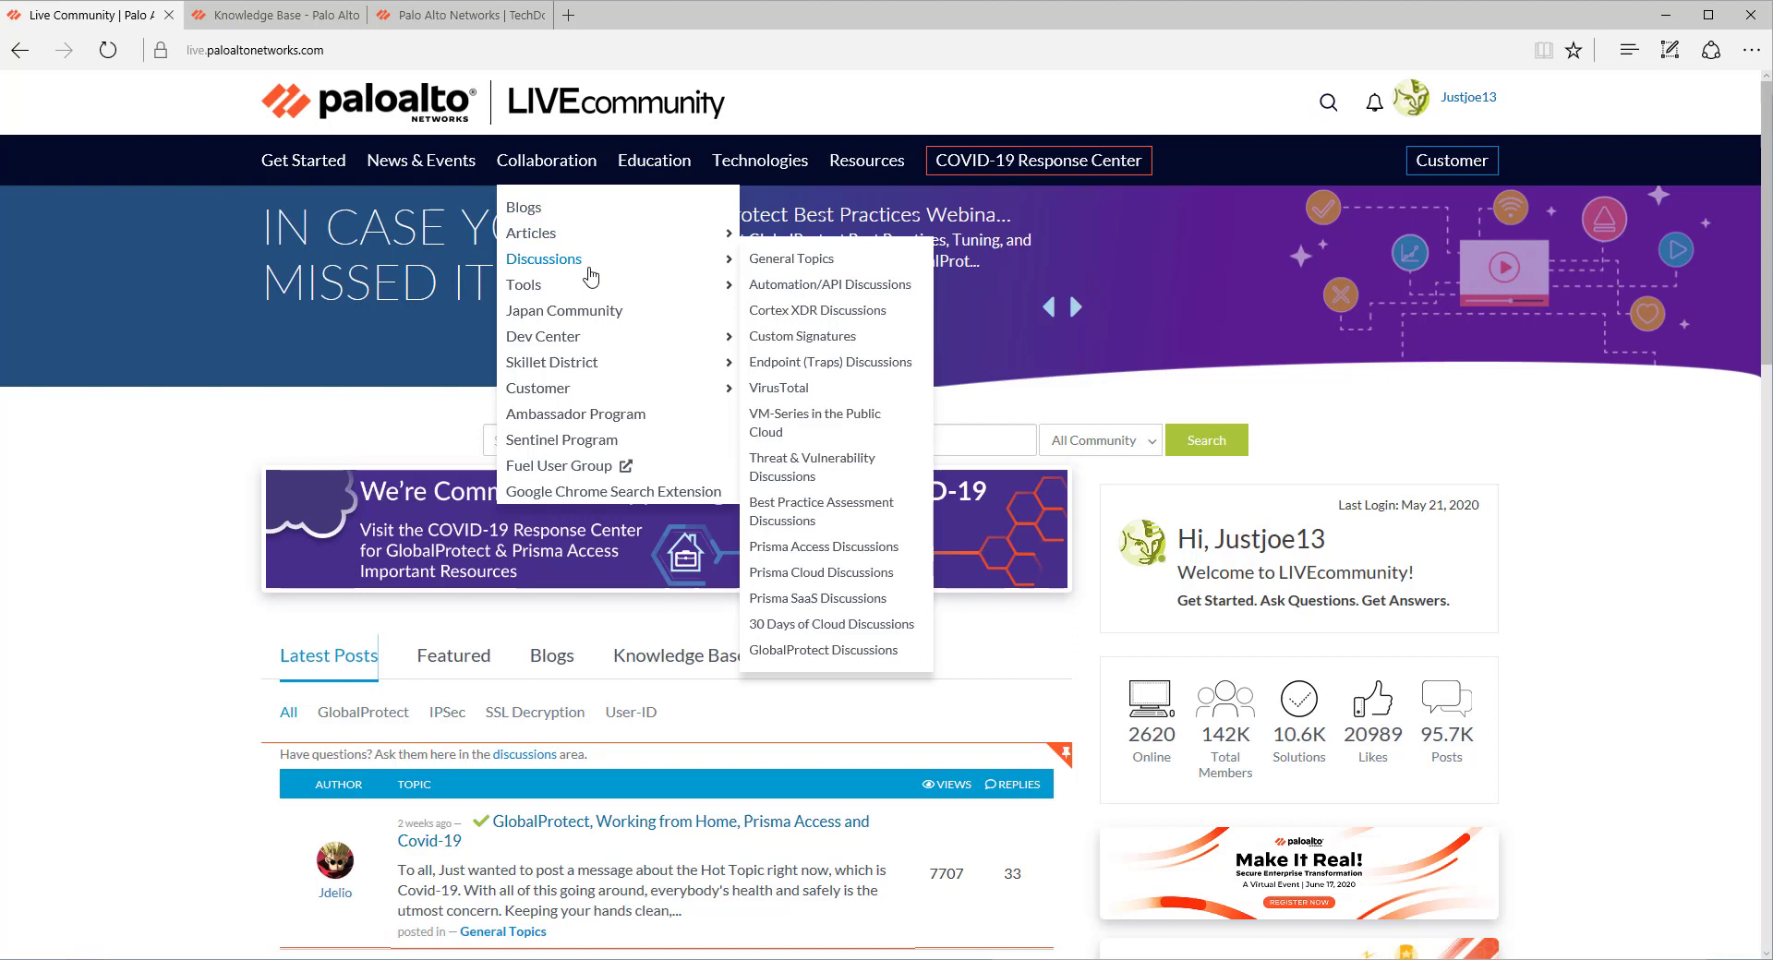
Go to the community Blogs page listing posts under Collaboration
left_click(523, 207)
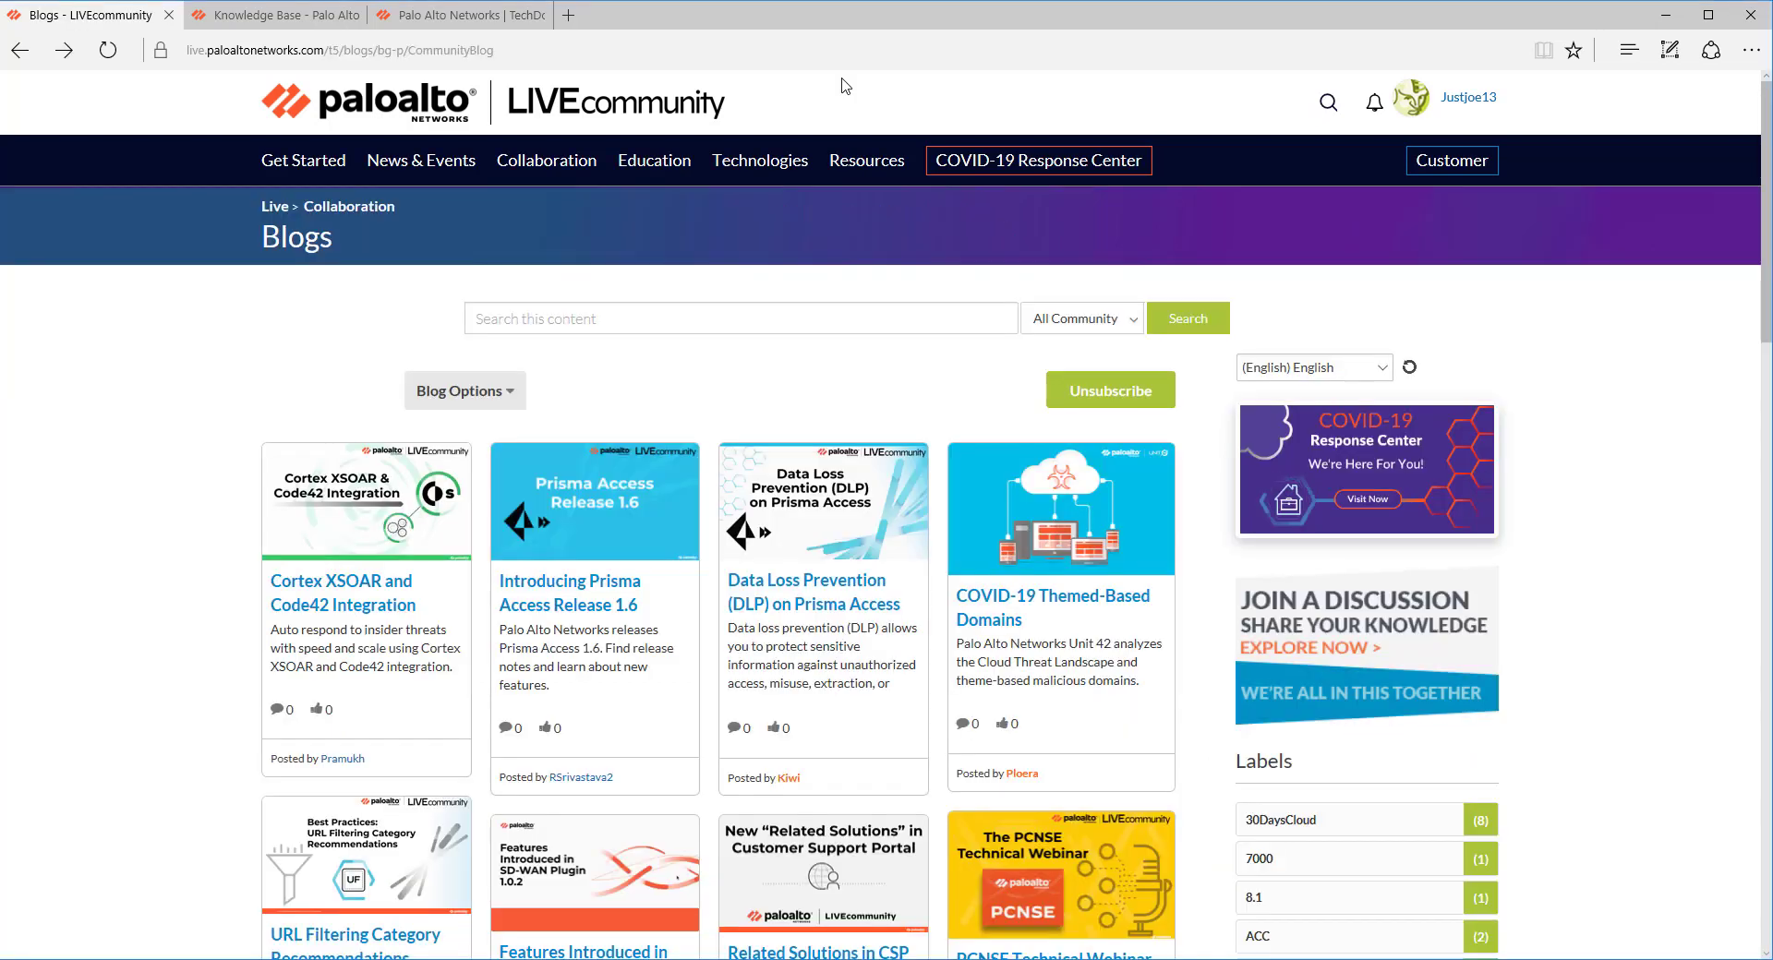
mouse_move(301, 770)
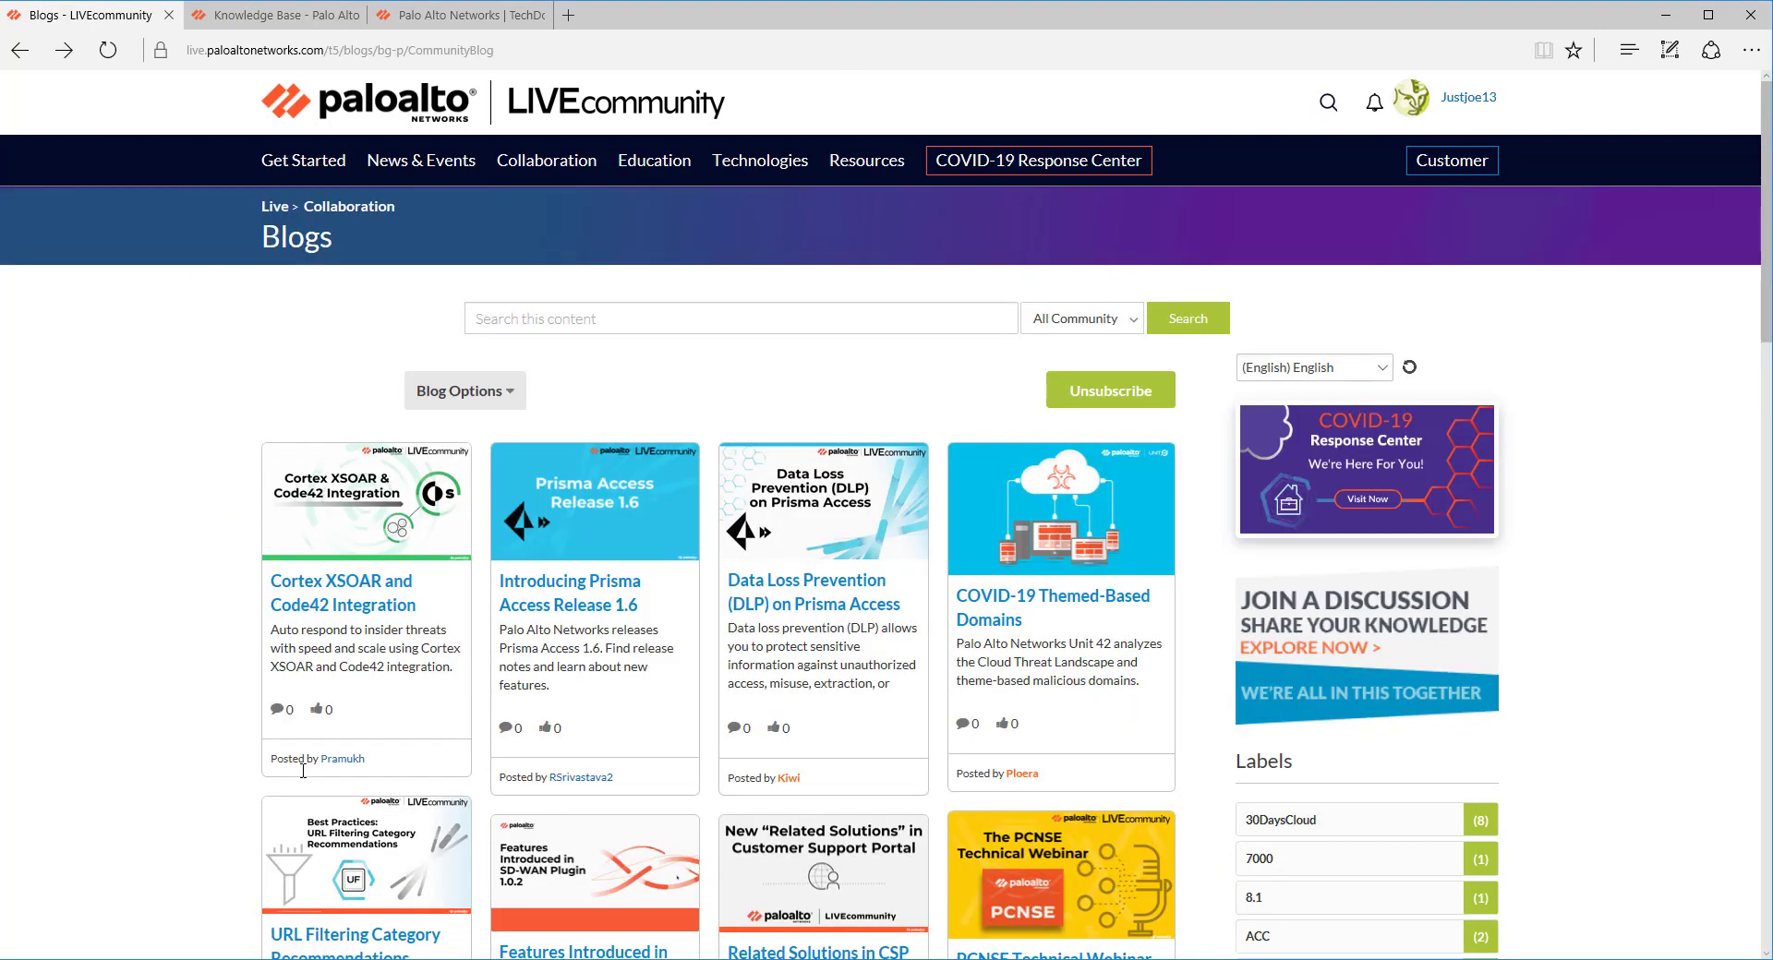
mouse_move(153, 561)
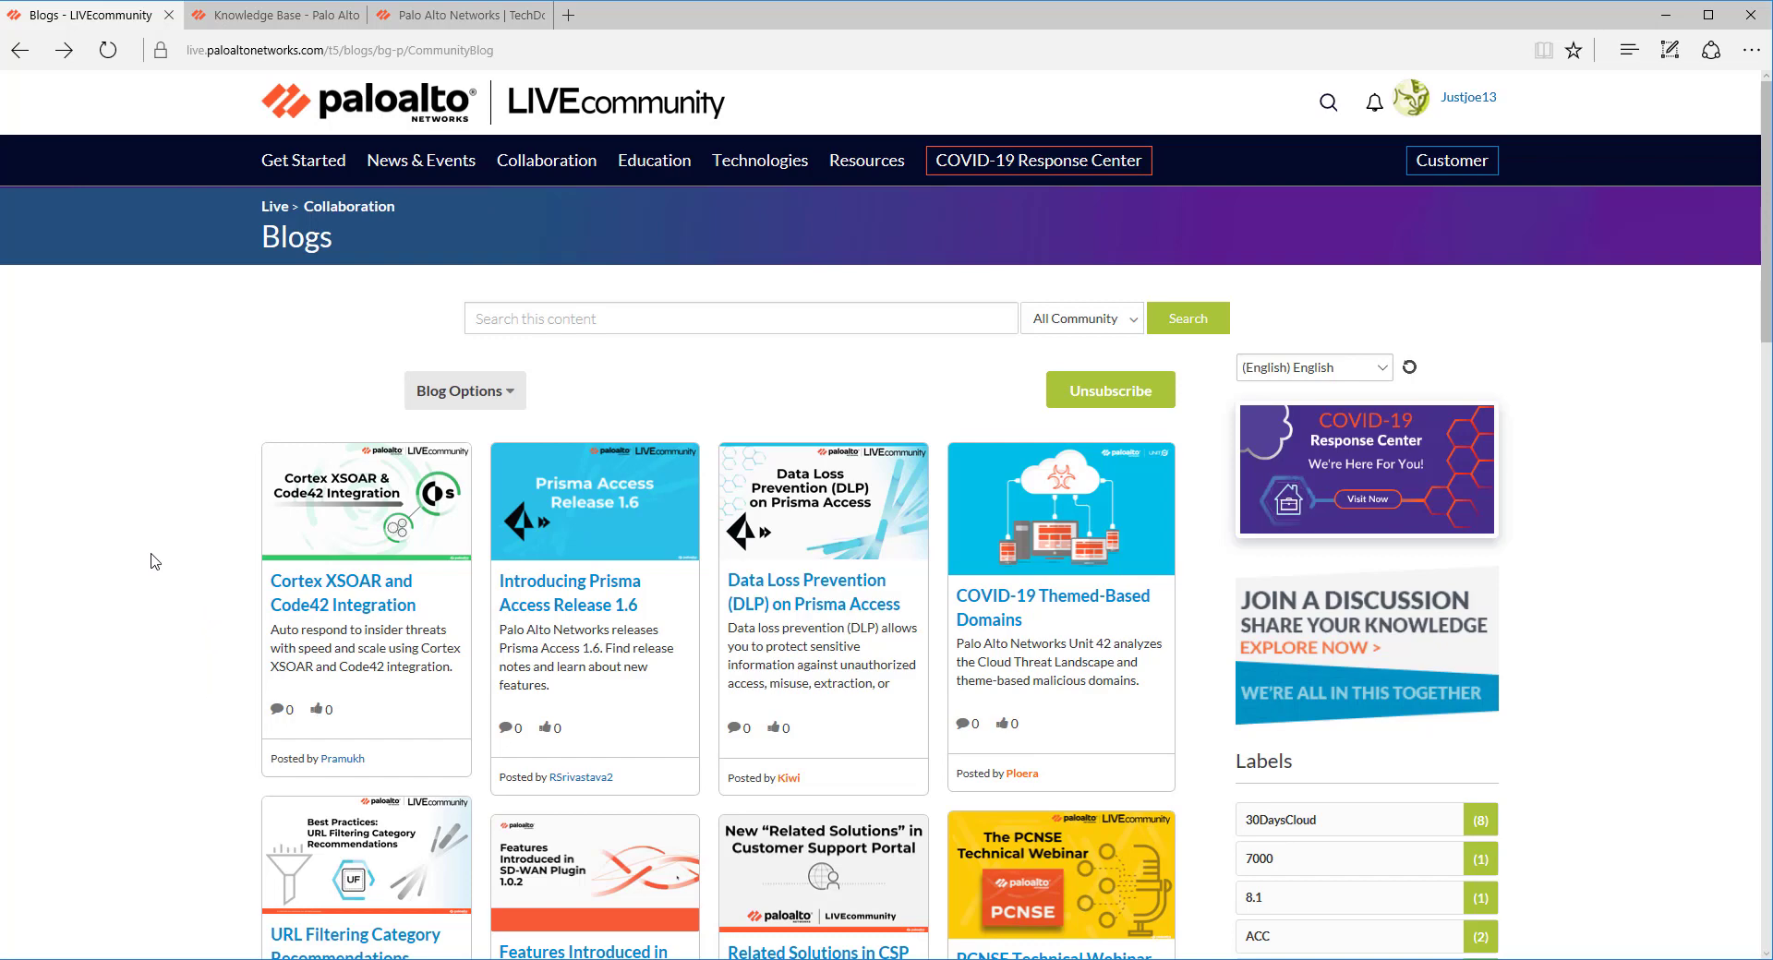
mouse_move(130, 430)
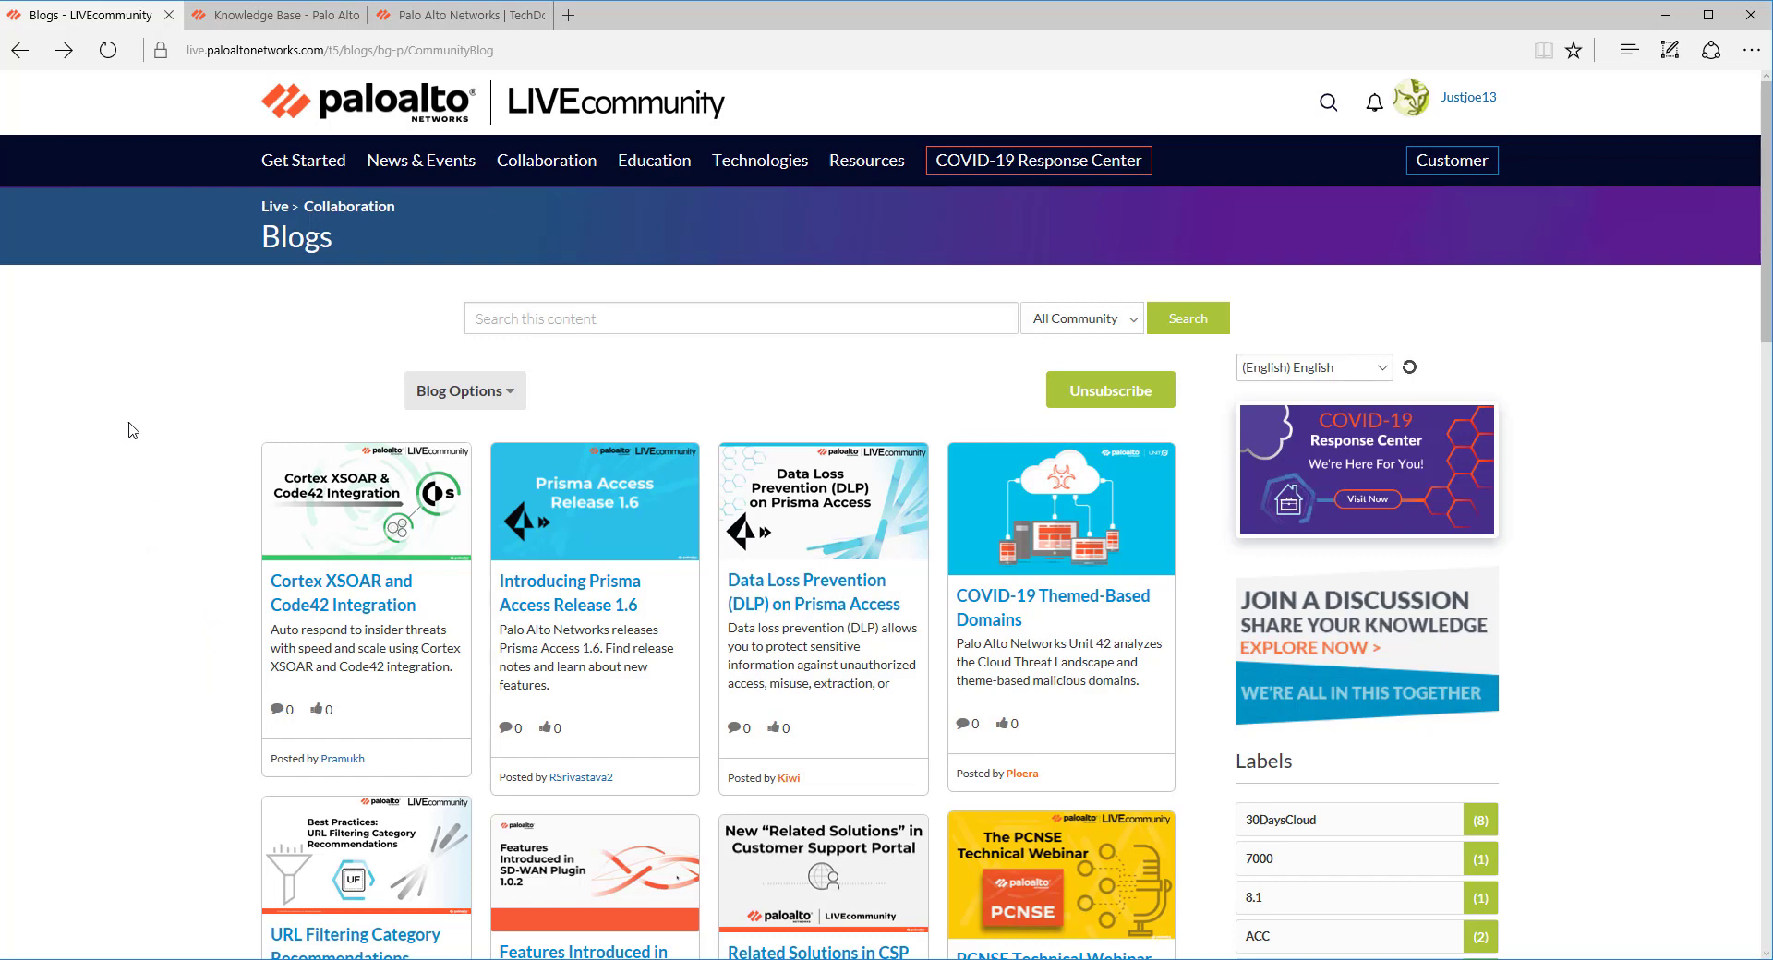
mouse_move(357, 303)
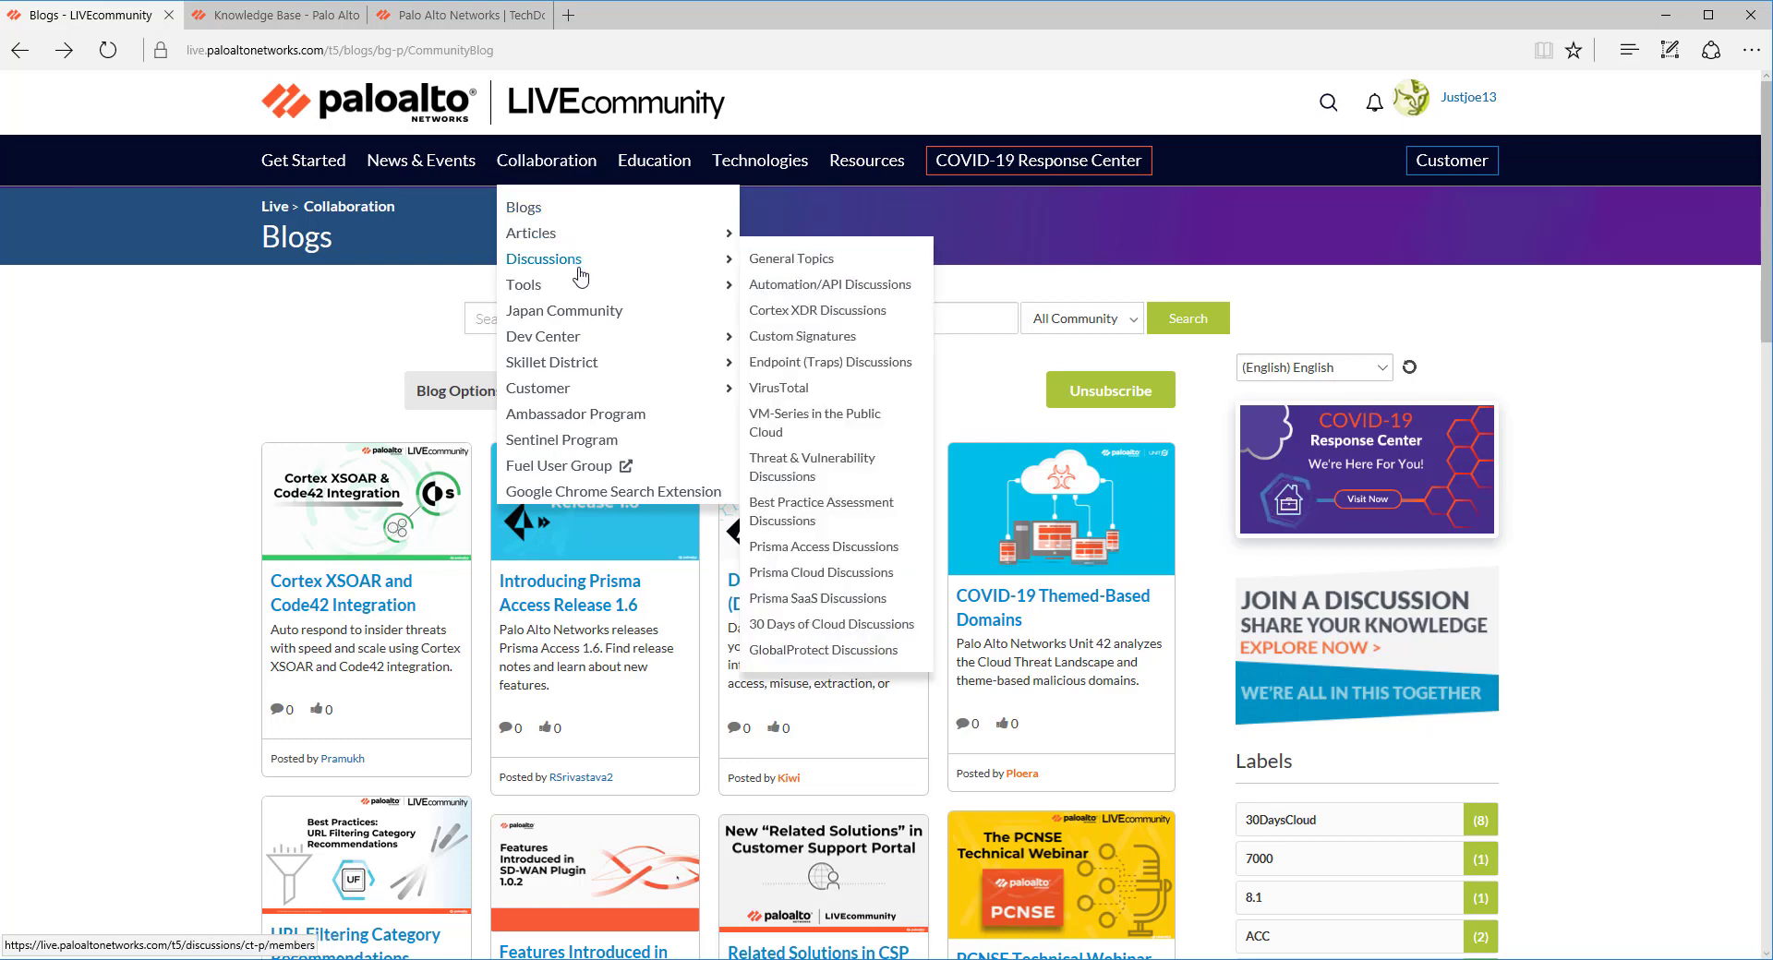
Open the General Topics discussion board, then switch to the Knowledge Base portal tab
left_click(792, 258)
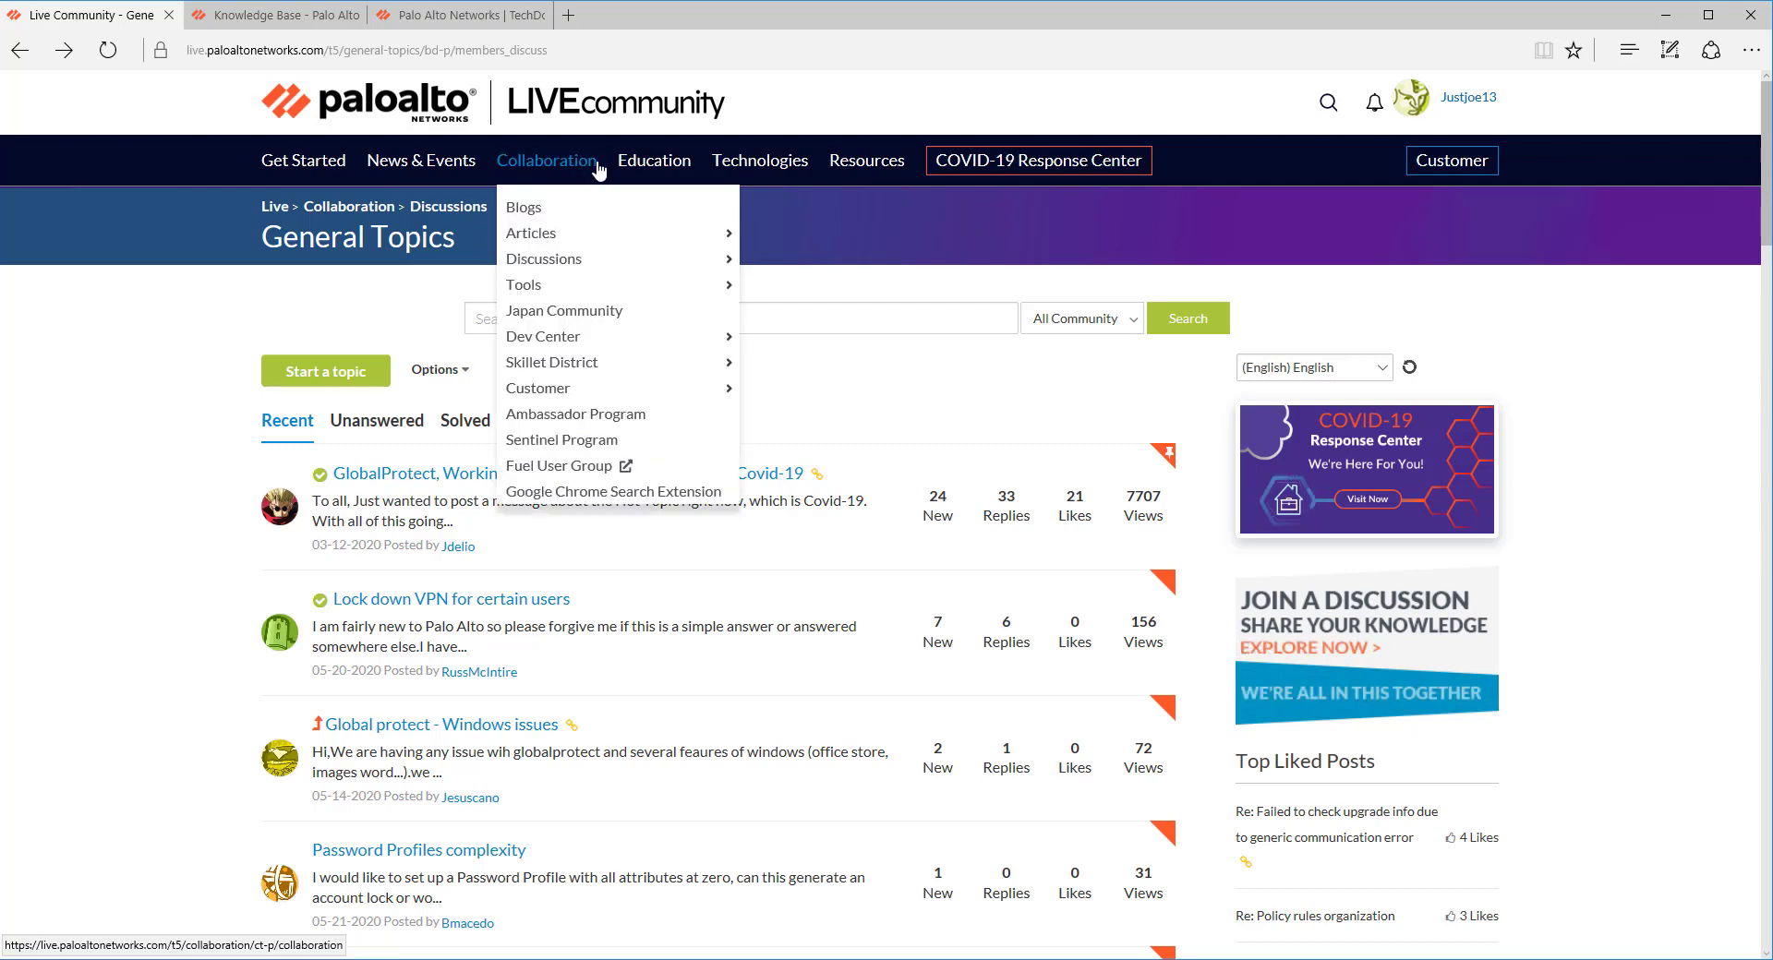
mouse_move(543, 259)
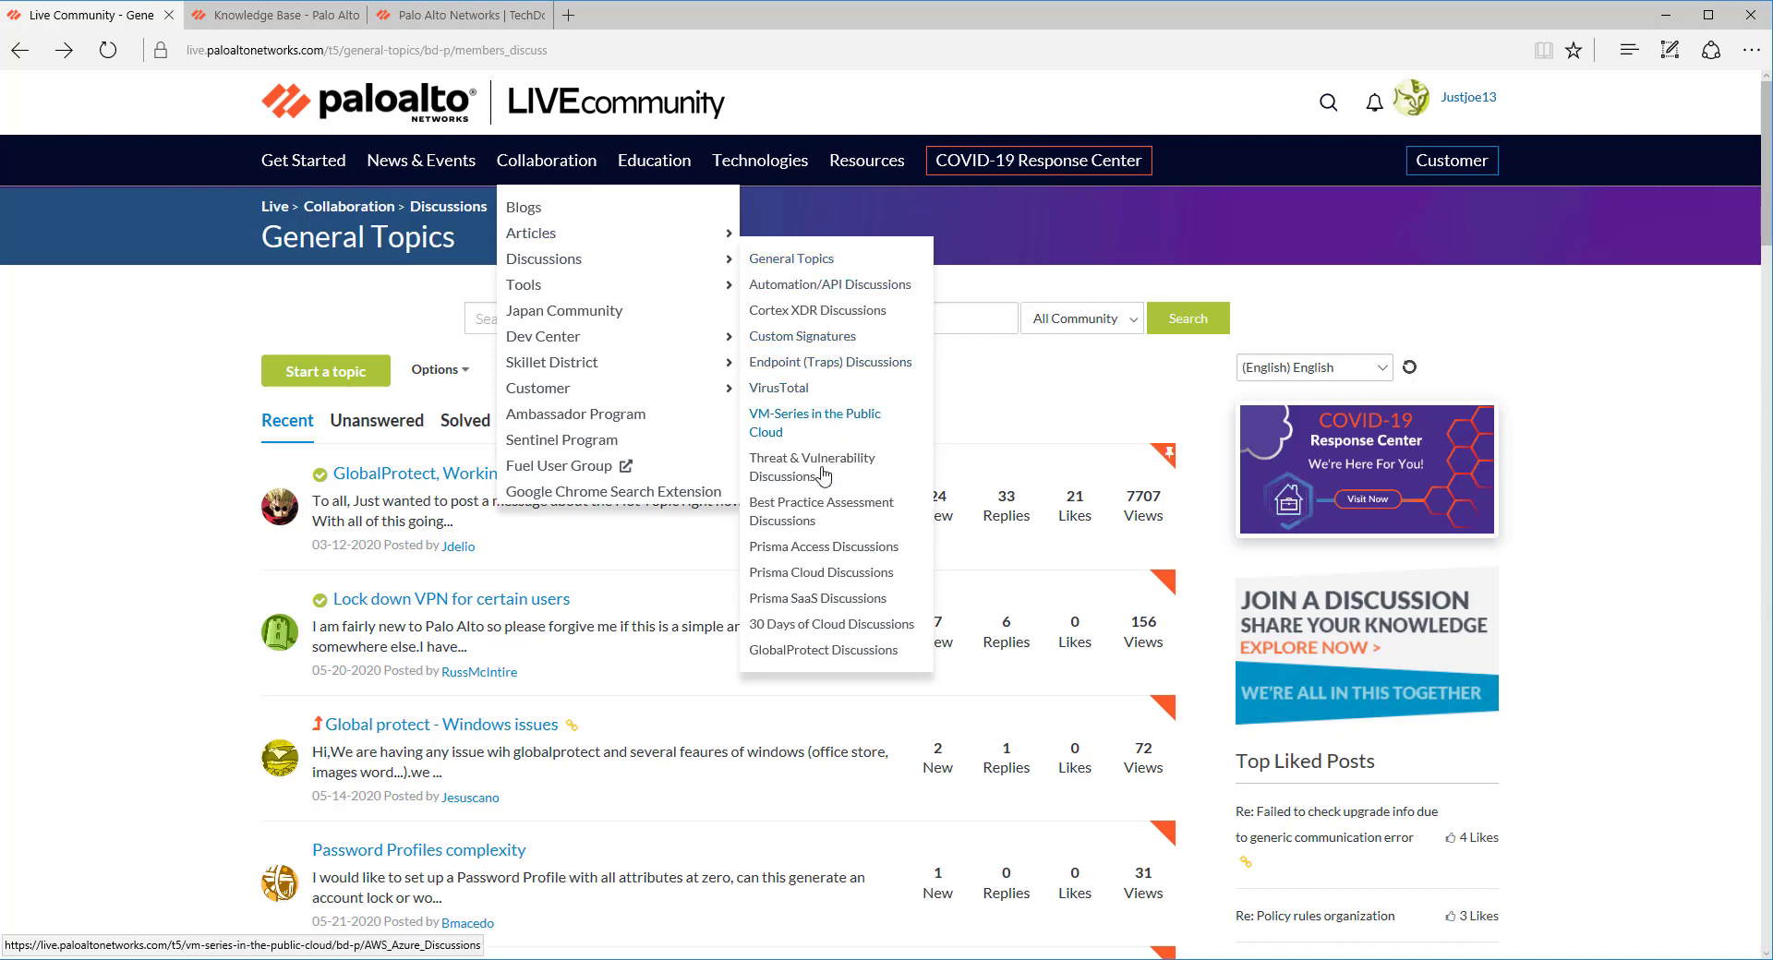
mouse_move(824, 651)
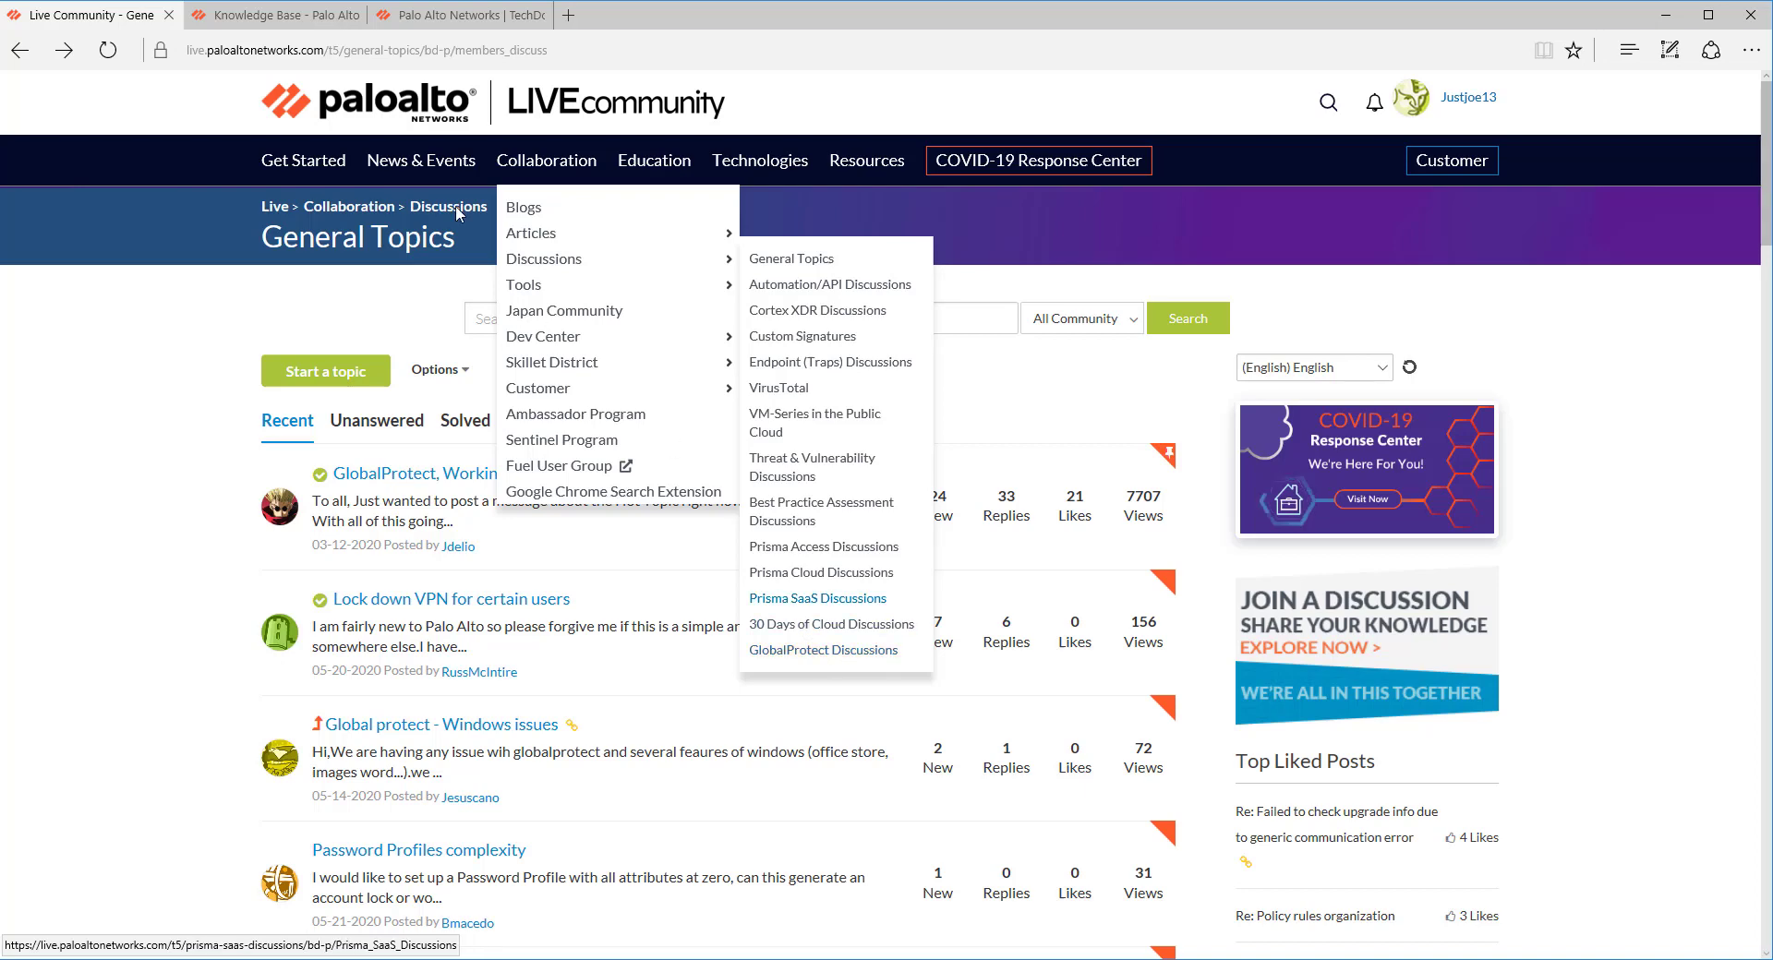
left_click(271, 15)
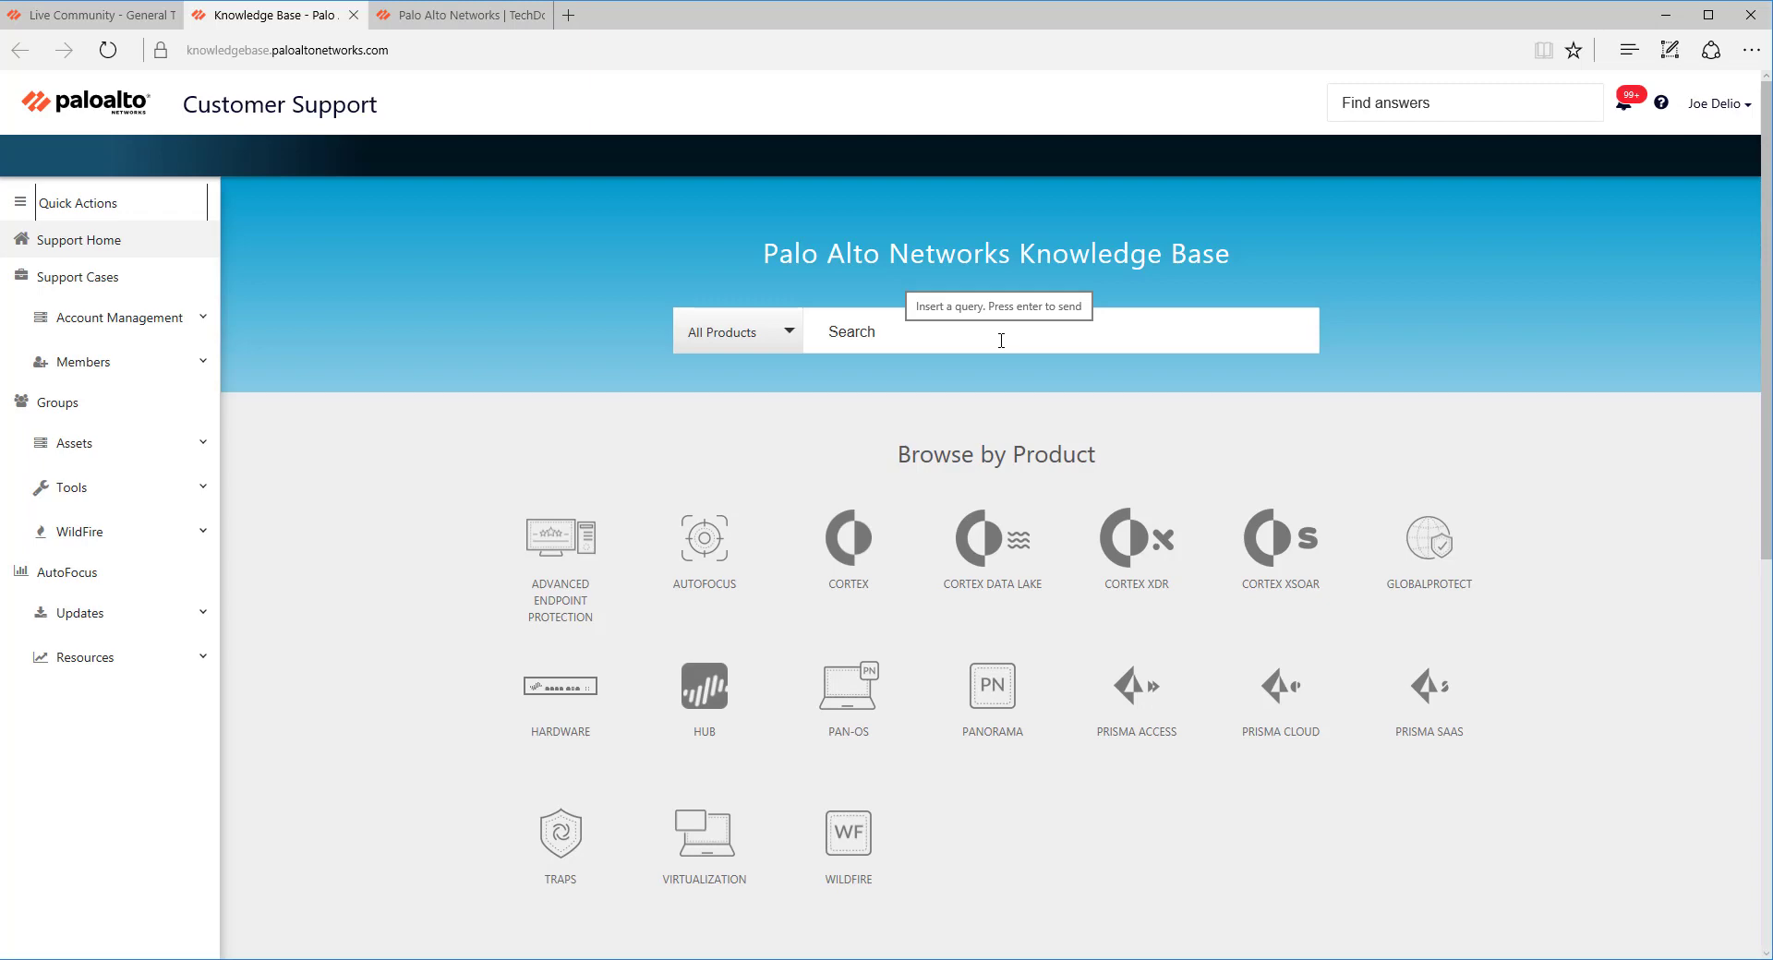
mouse_move(597, 234)
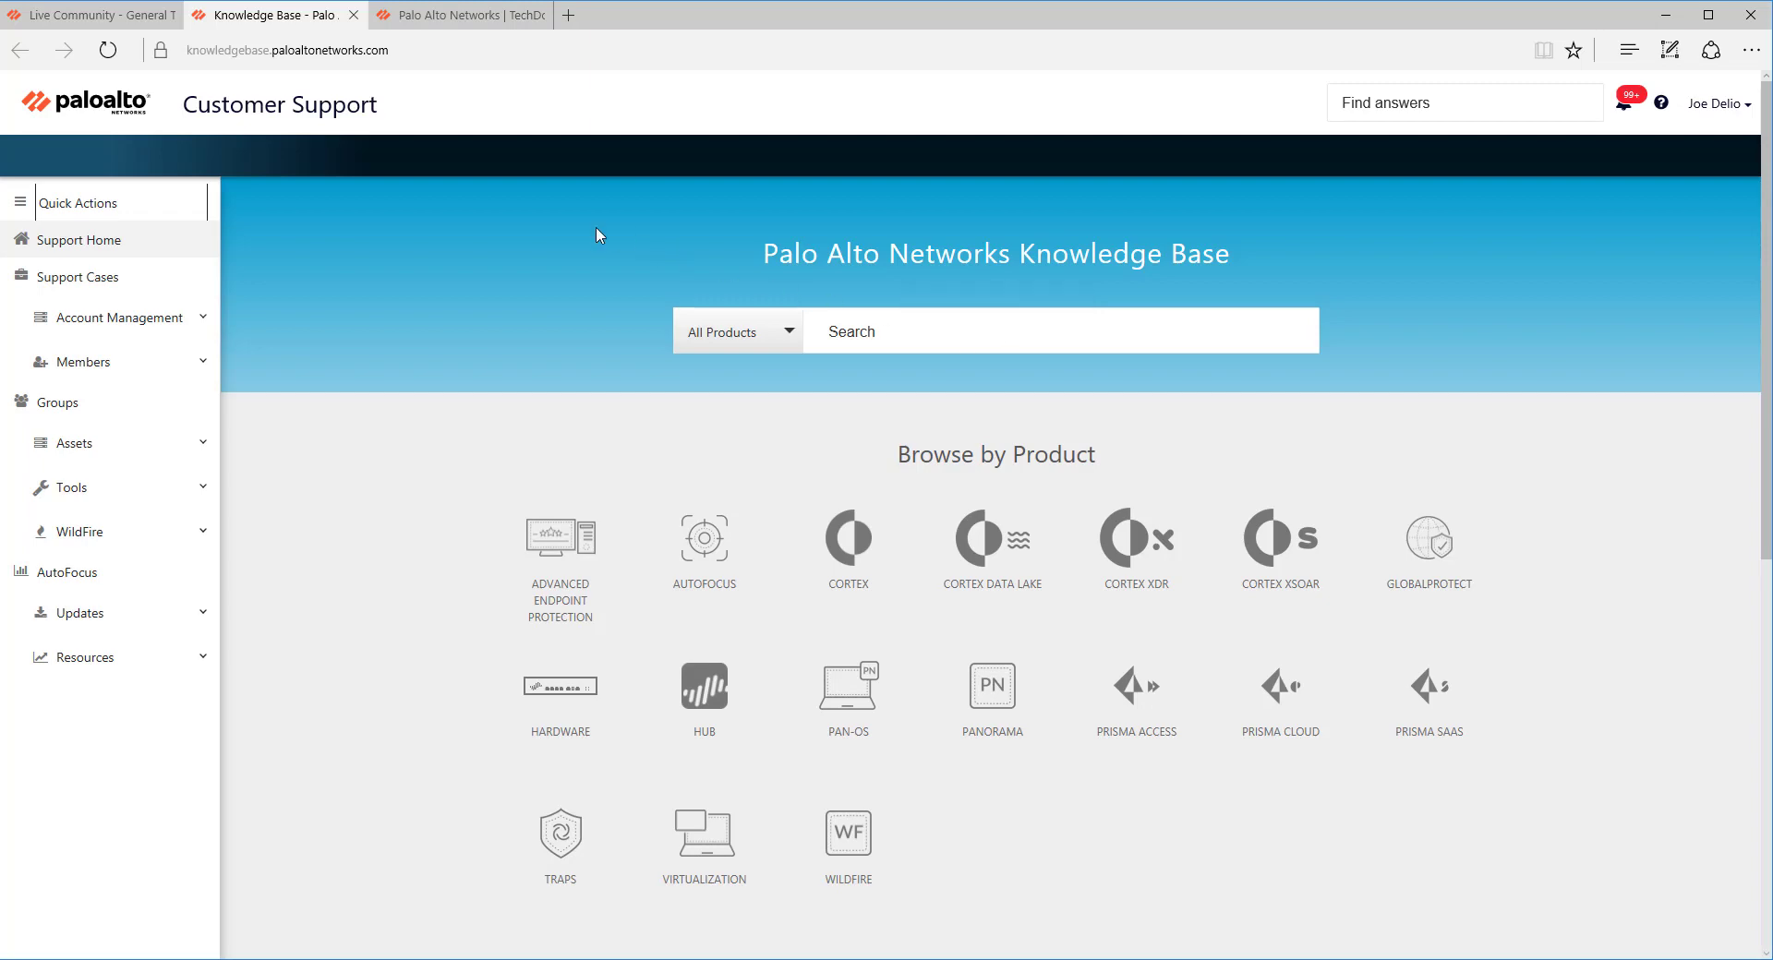